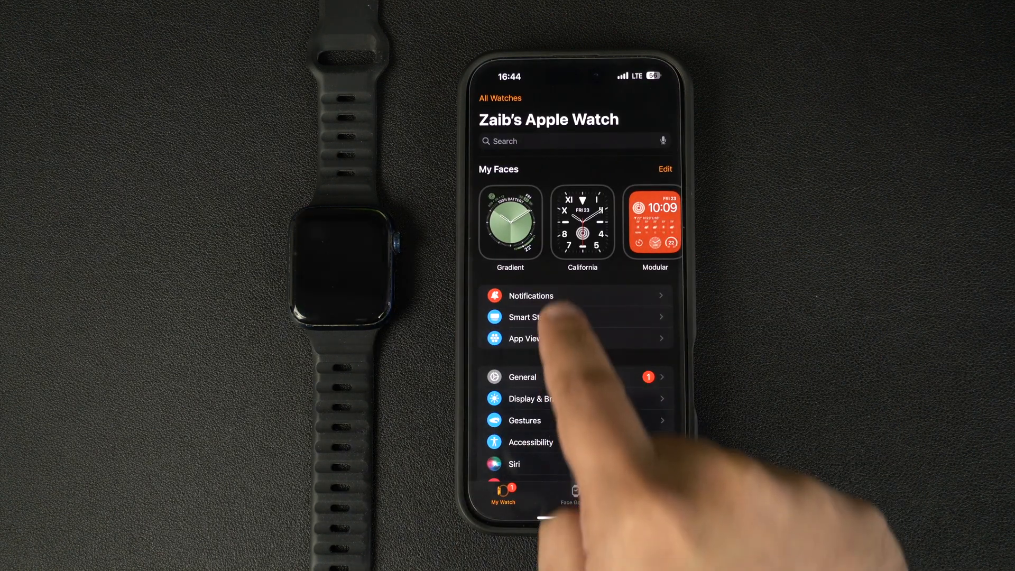
Reach the Mirror iPhone Alerts From app list inside the watch's Notifications settings.
{"action": "left_click", "coordinate": [529, 296]}
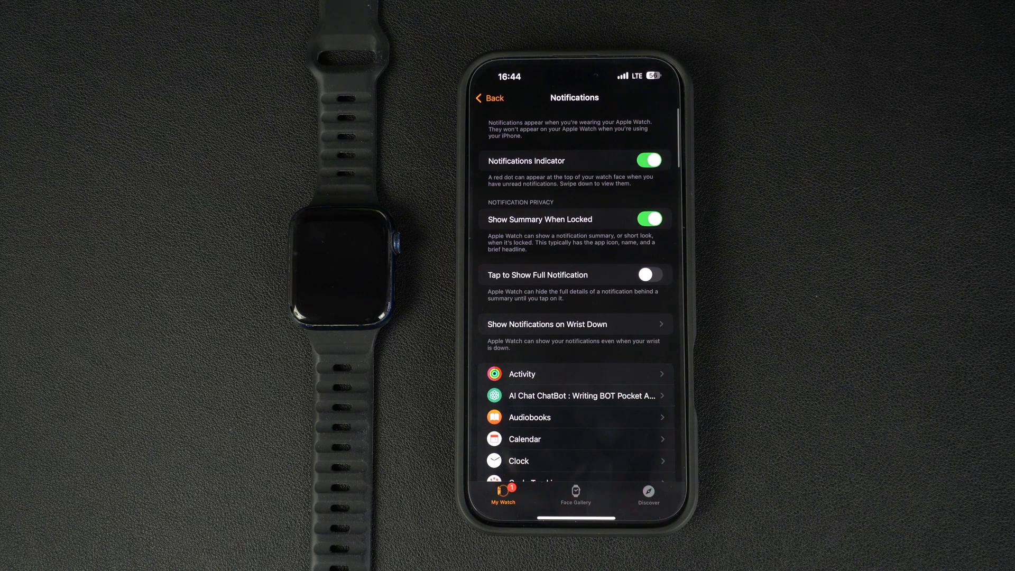
{"action": "scroll", "scroll_direction": "up", "scroll_amount": 3}
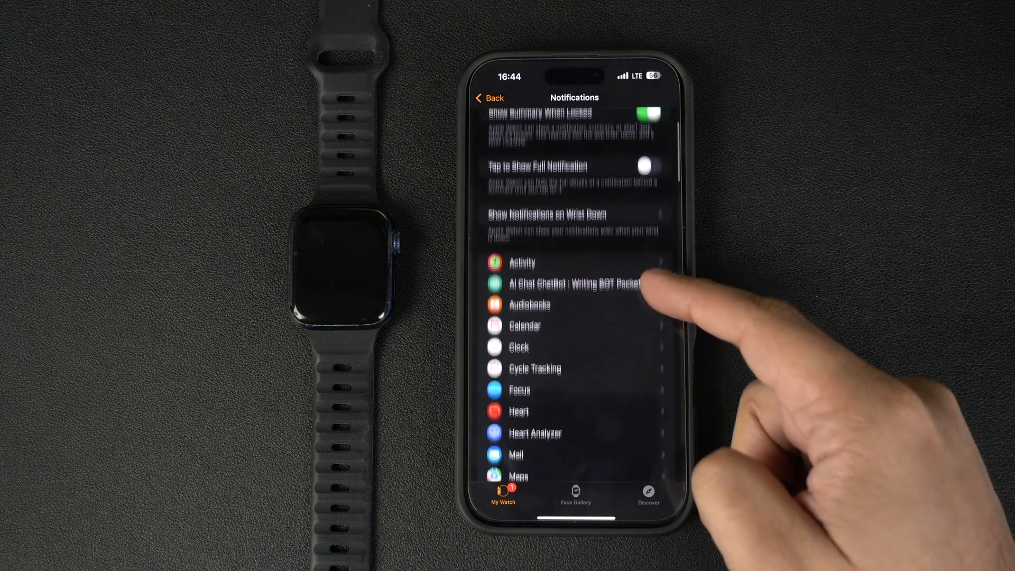
{"action": "scroll", "scroll_direction": "up", "scroll_amount": 3}
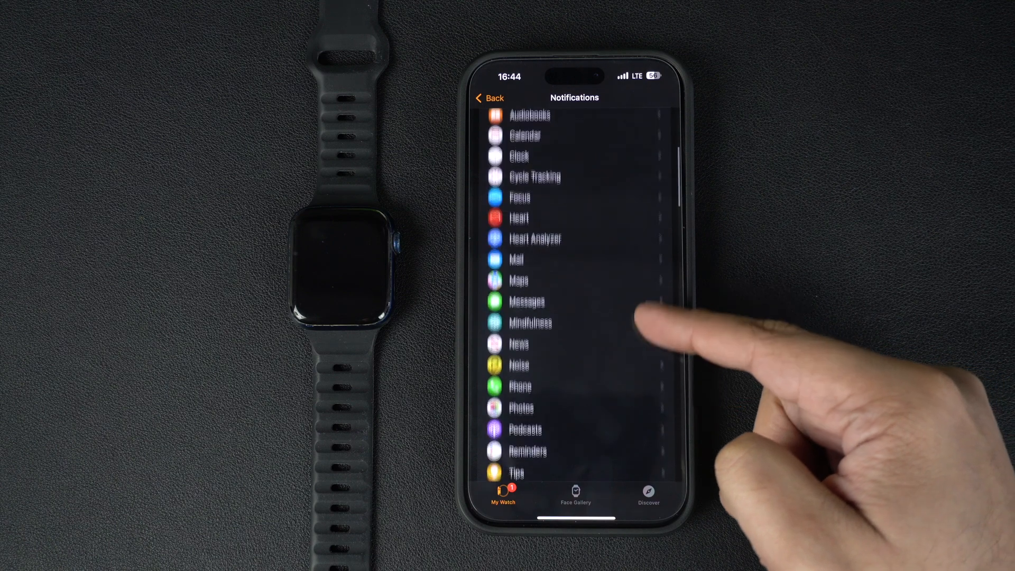
{"action": "scroll", "scroll_direction": "up", "scroll_amount": 3}
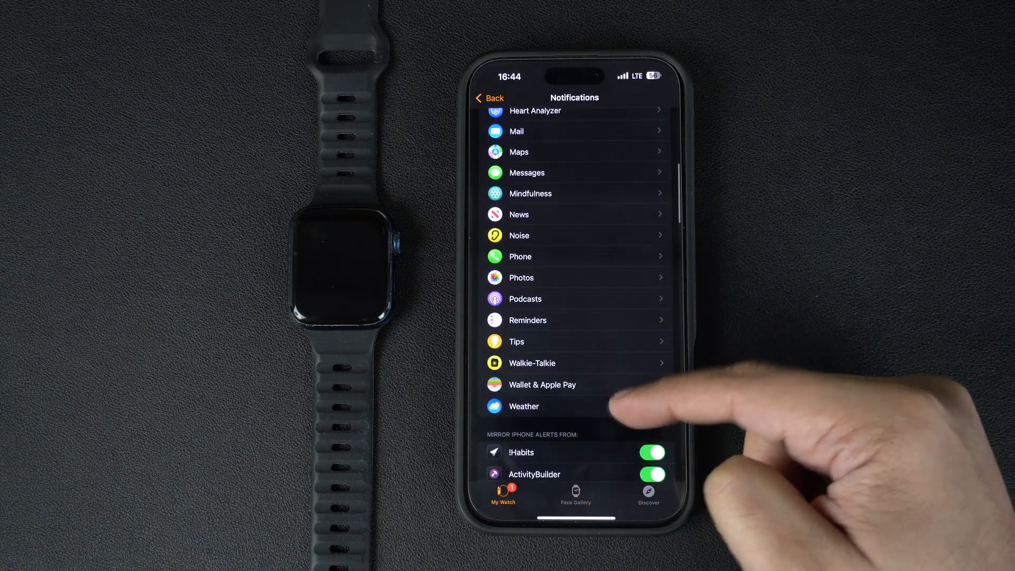
{"action": "left_click", "coordinate": [524, 406]}
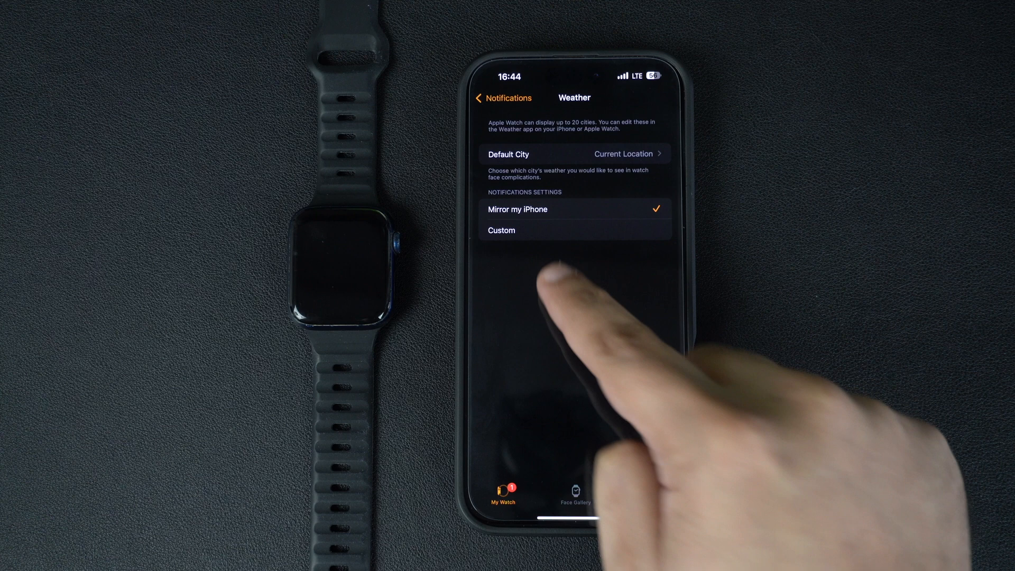
{"action": "left_click", "coordinate": [503, 97]}
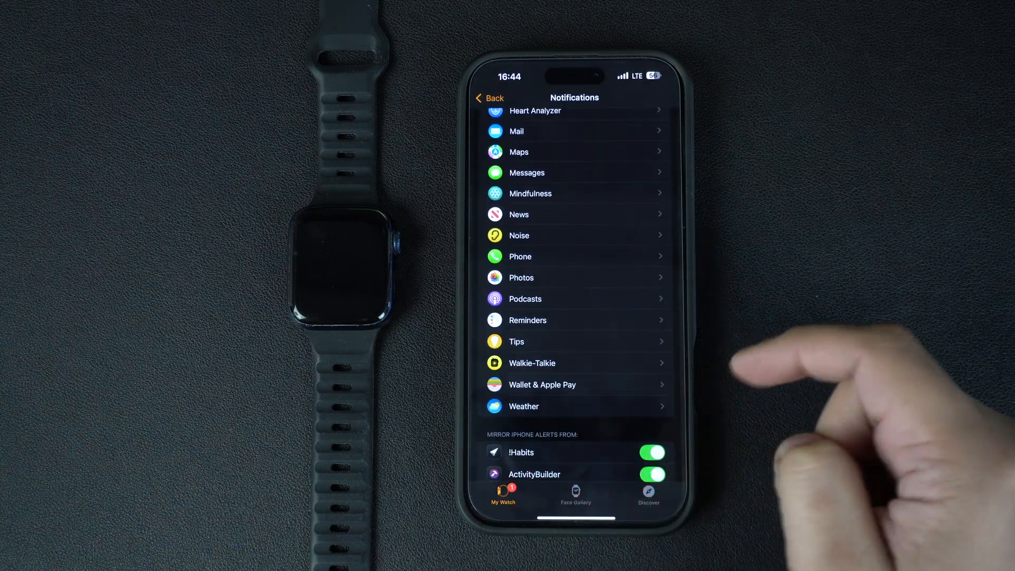
{"action": "left_click", "coordinate": [520, 255]}
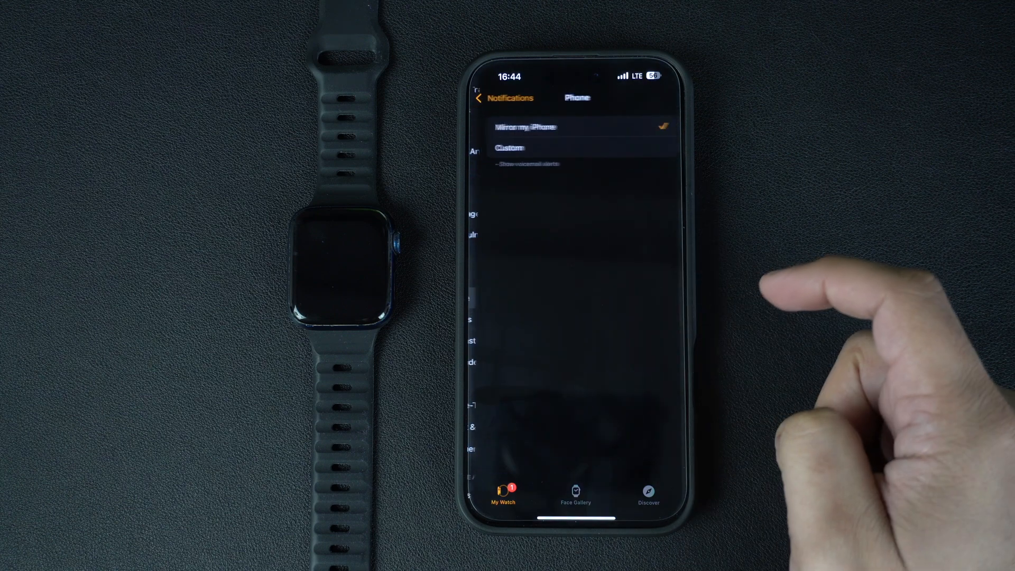
{"action": "left_click", "coordinate": [492, 97]}
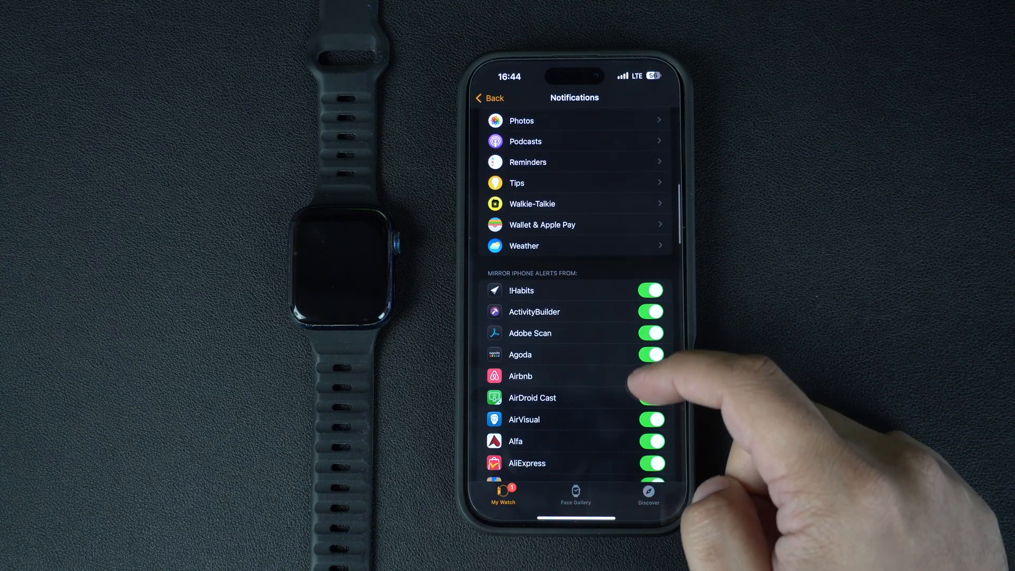
Scroll through the mirrored-alerts list and switch off mirroring for Apple Store.
{"action": "scroll", "scroll_direction": "down", "scroll_amount": 3}
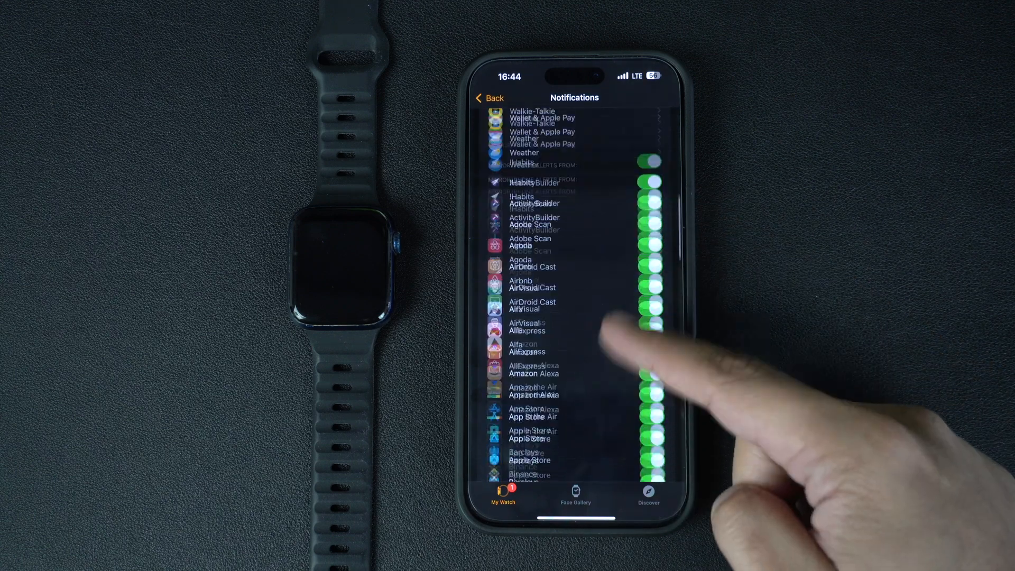
{"action": "scroll", "scroll_direction": "down", "scroll_amount": 3}
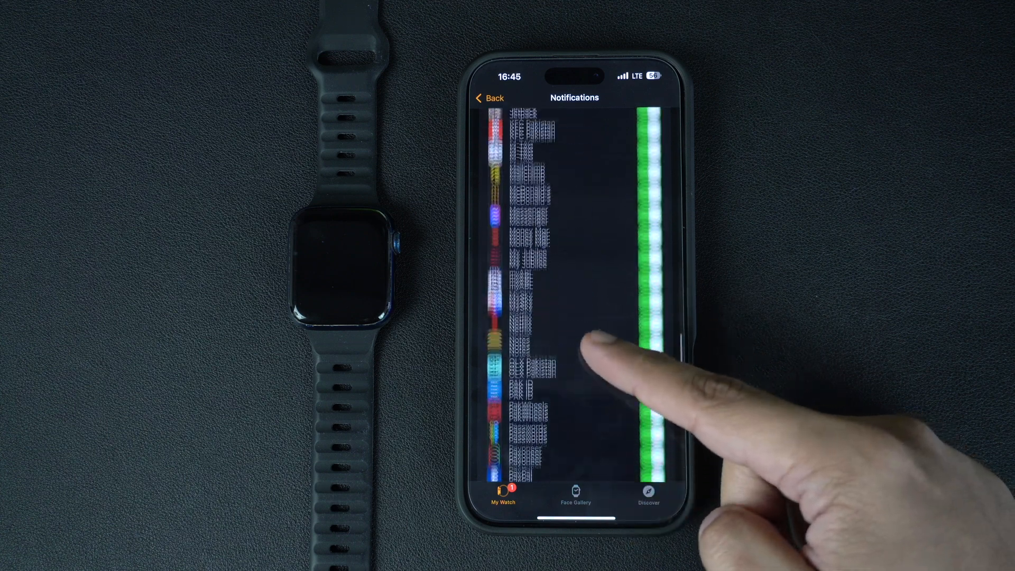
{"action": "scroll", "scroll_direction": "down", "scroll_amount": 3}
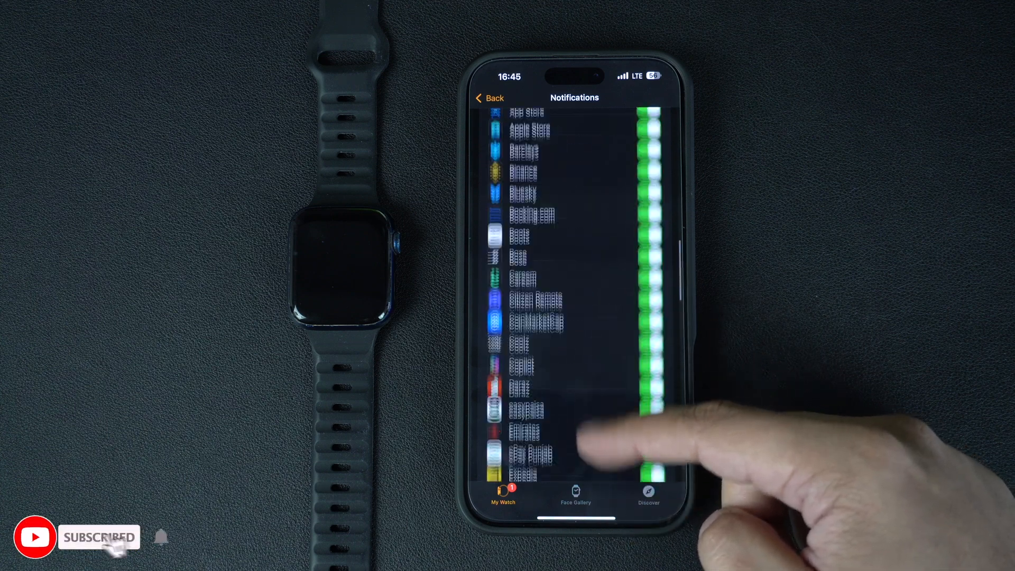
{"action": "scroll", "scroll_direction": "down", "scroll_amount": 3}
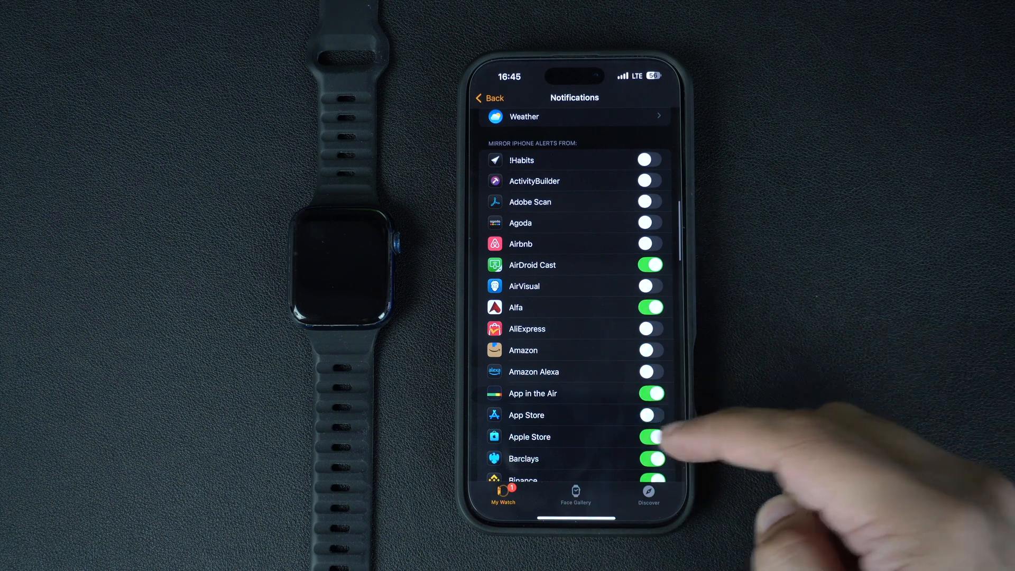
{"action": "left_click", "coordinate": [650, 437]}
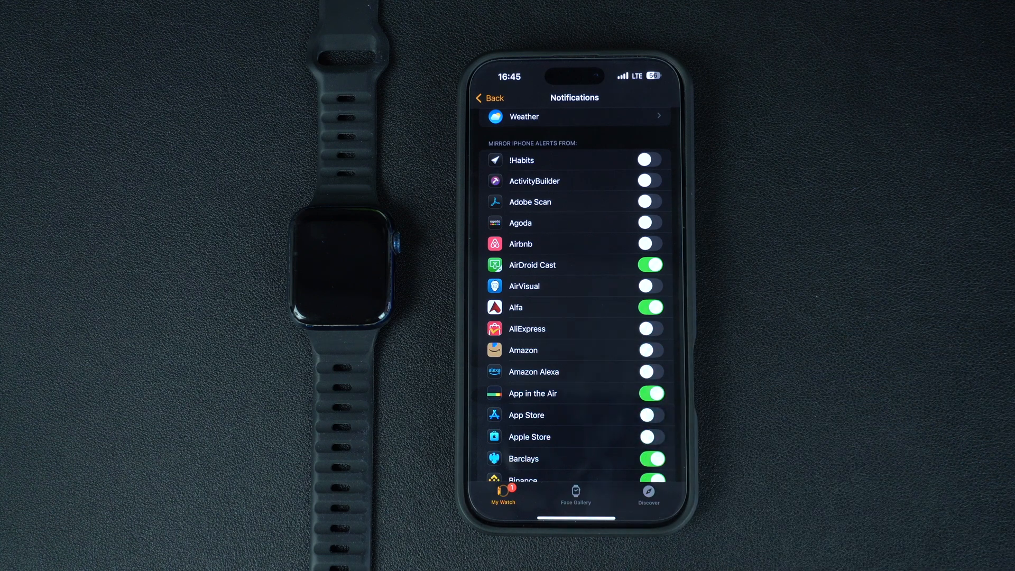